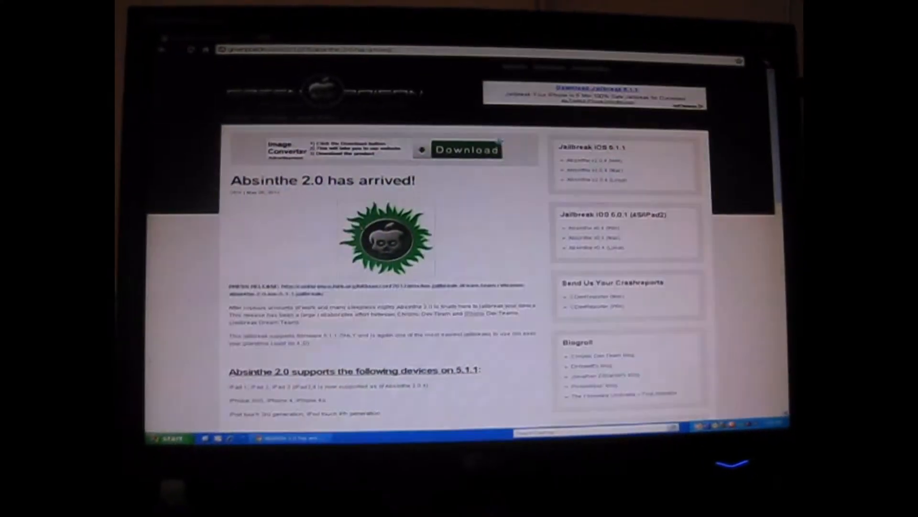
pyautogui.scroll(-3)
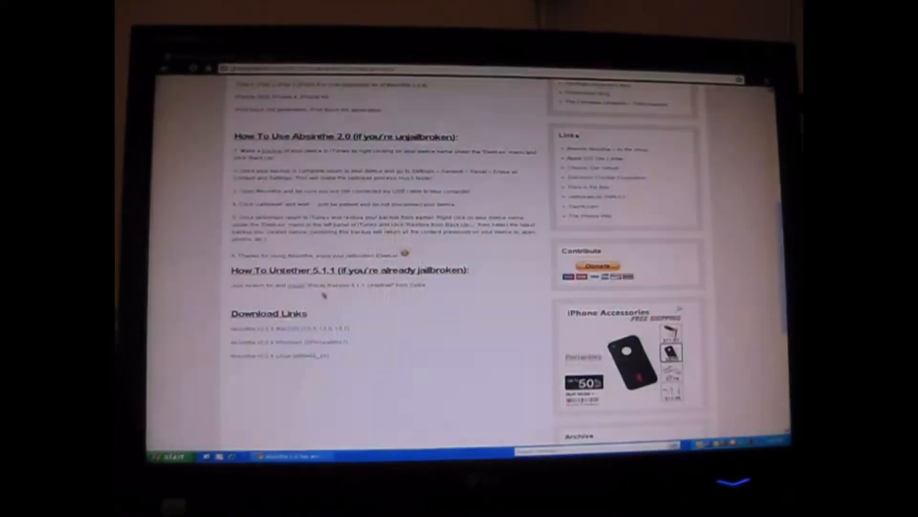